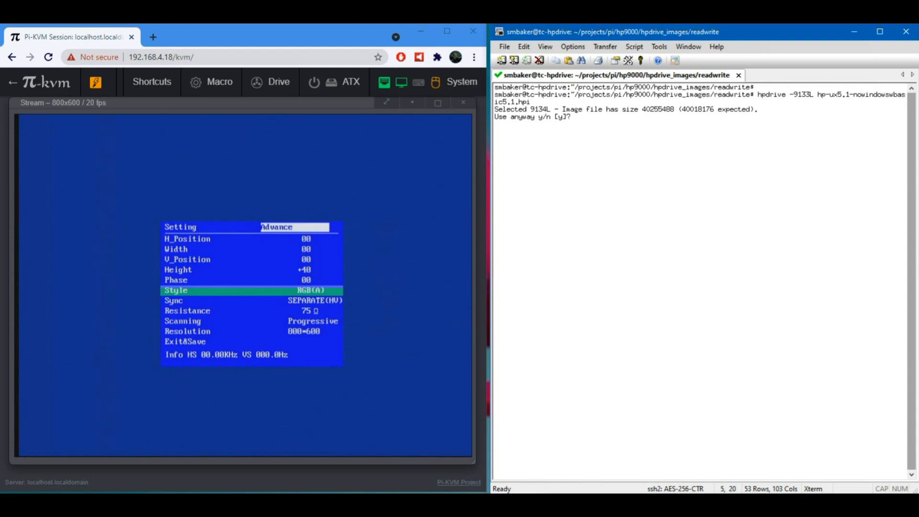
Answer y to 'Use anyway' and accept the default disk1.hpi image for drive 1.
text(y)
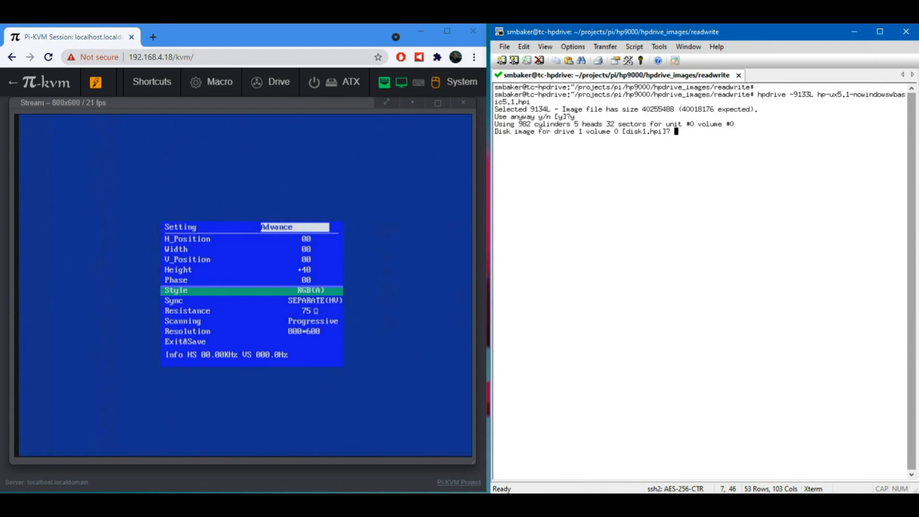
key(Return)
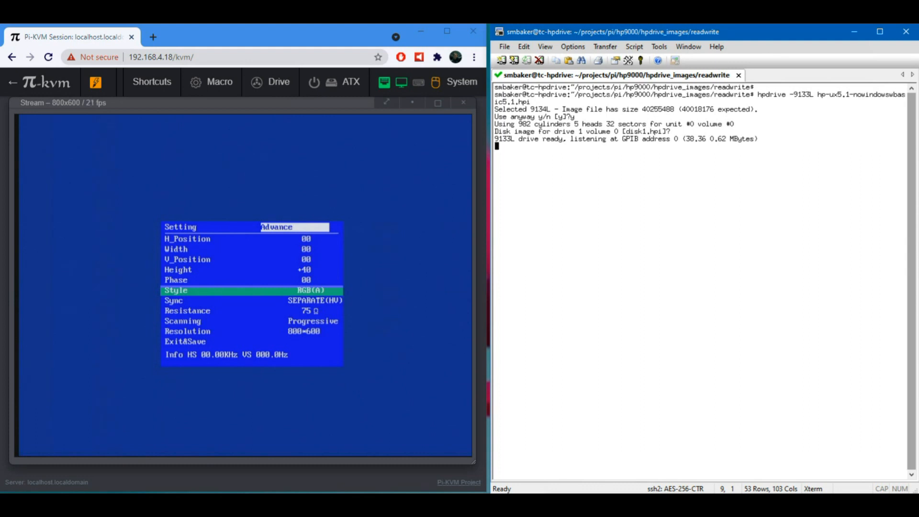
mouse_move(268, 82)
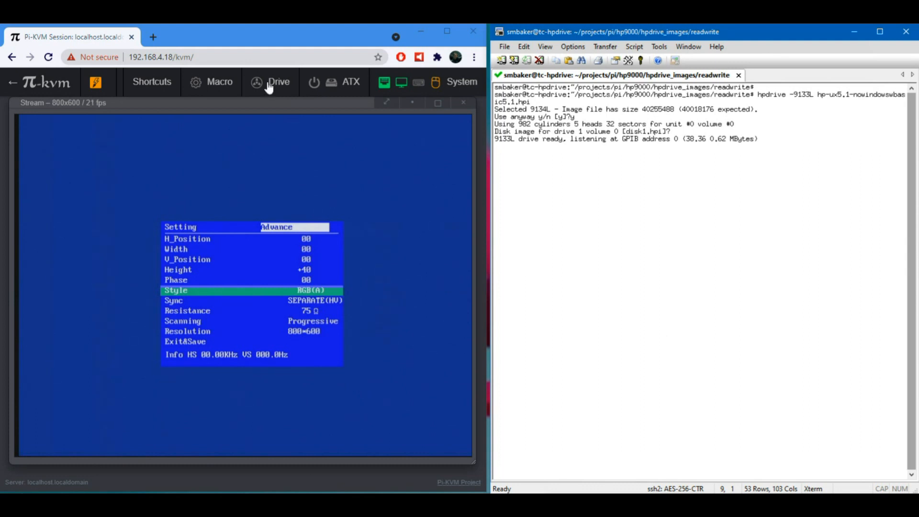
mouse_move(221, 282)
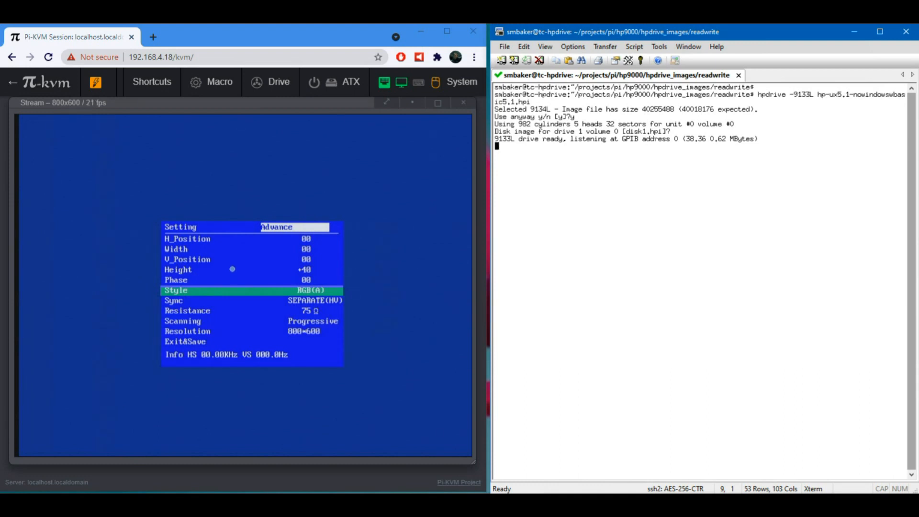
mouse_move(392, 260)
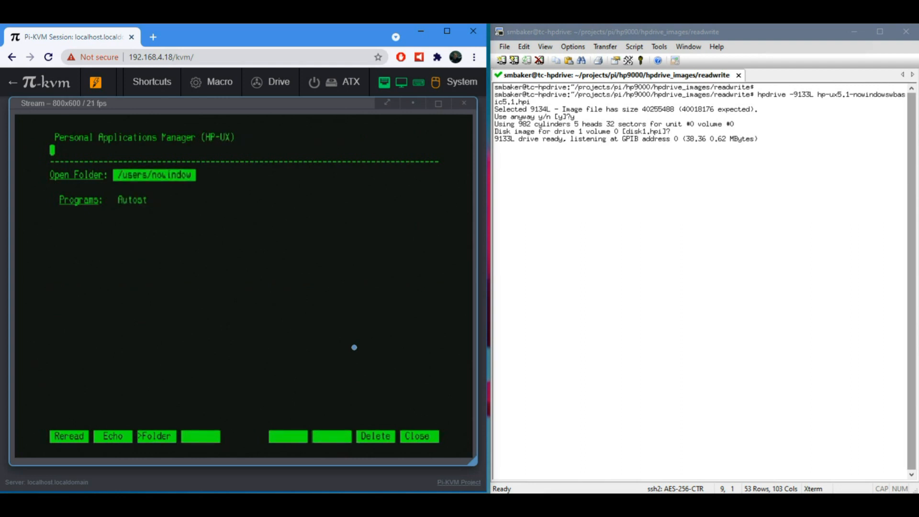
Focus the KVM stream and exit the Personal Applications Manager to the % csh prompt.
click(131, 200)
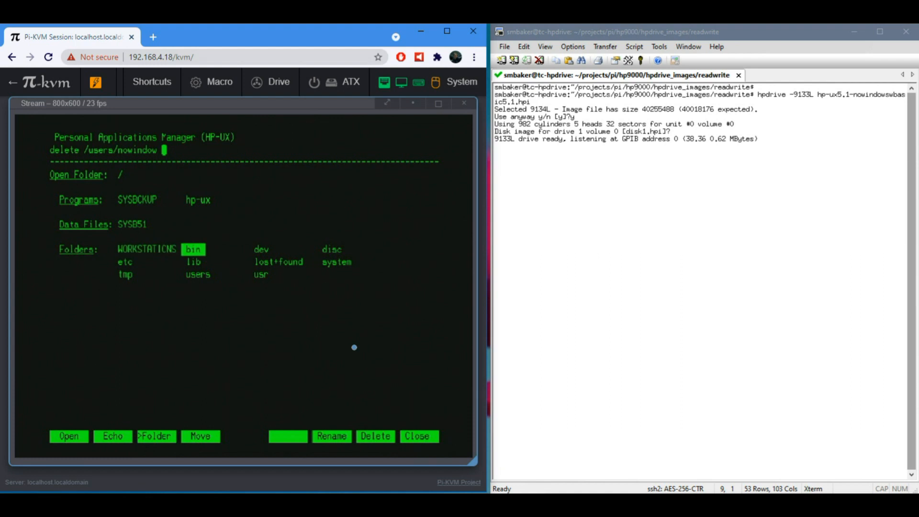
click(375, 437)
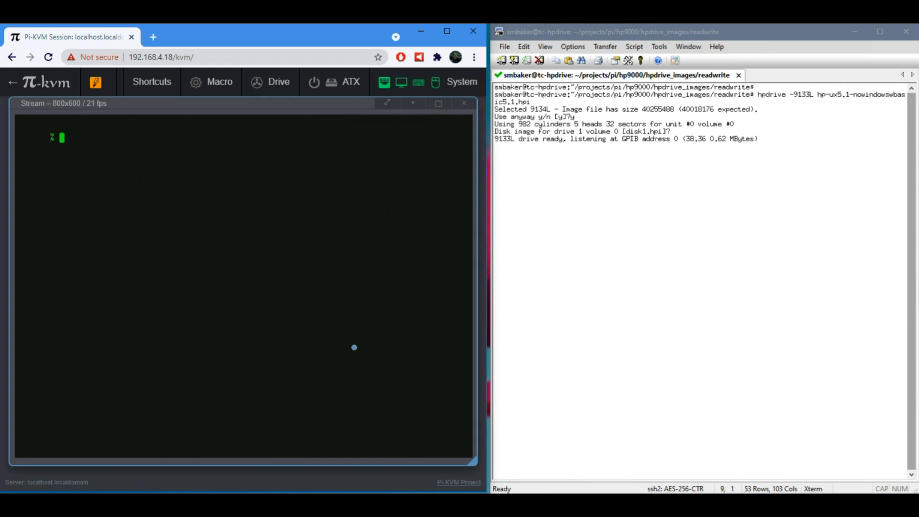
Run ls and ps in the csh shell, showing the directory and the ps/csh/pam processes.
text(ls)
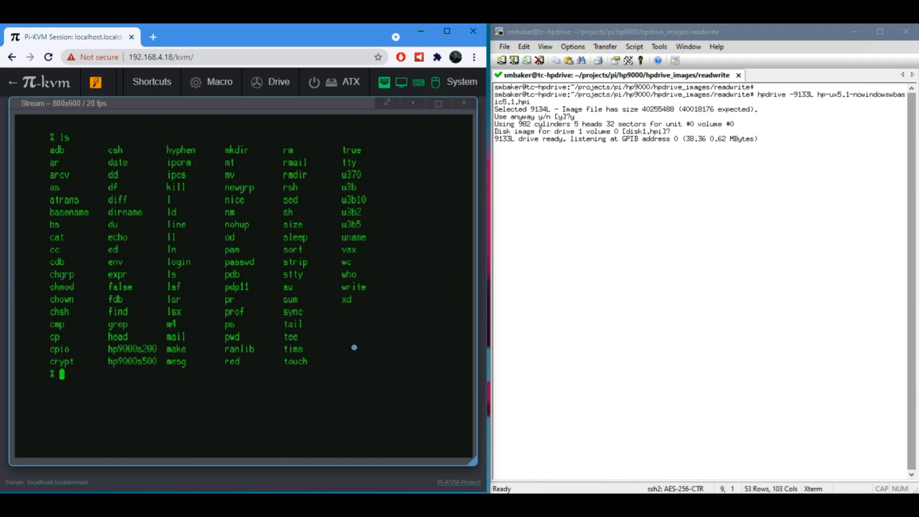
text(ps)
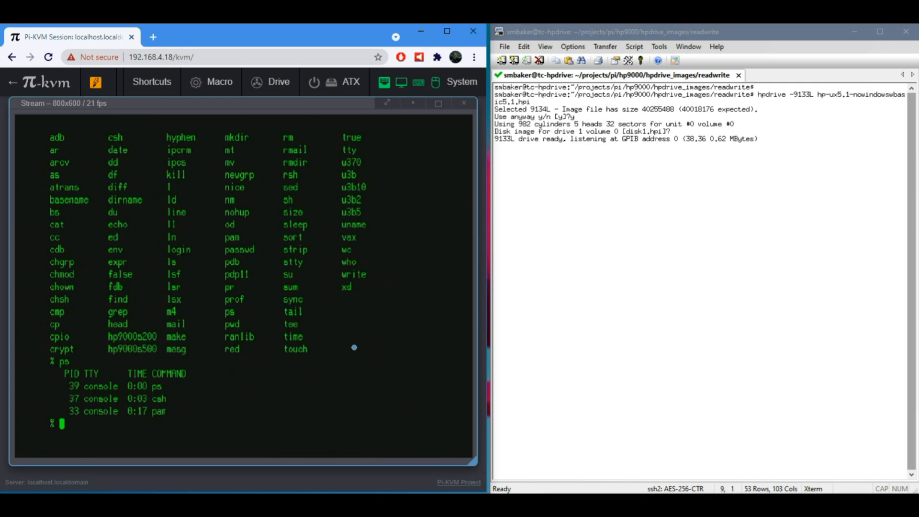
text(c)
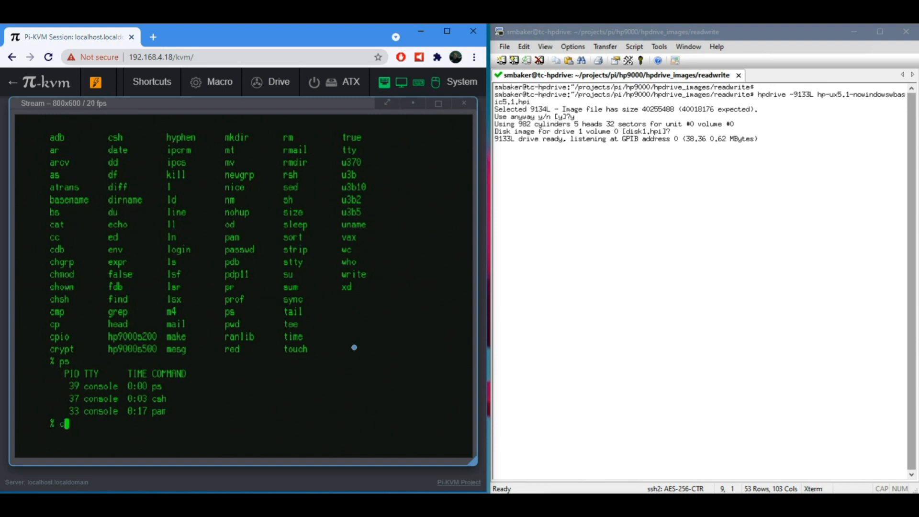